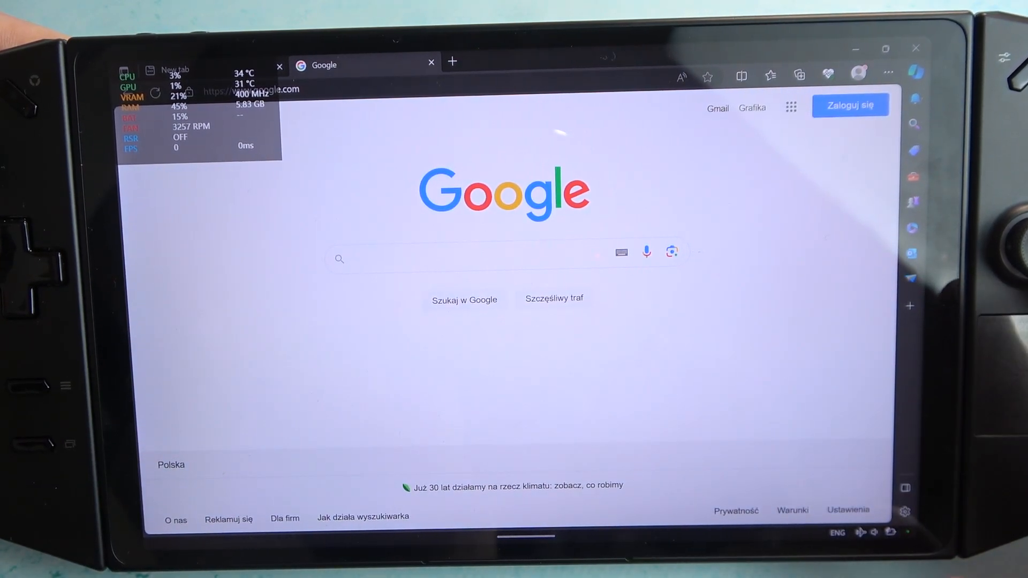
# Start typing a Google query for Google Chrome in the search box
pyautogui.click(469, 258)
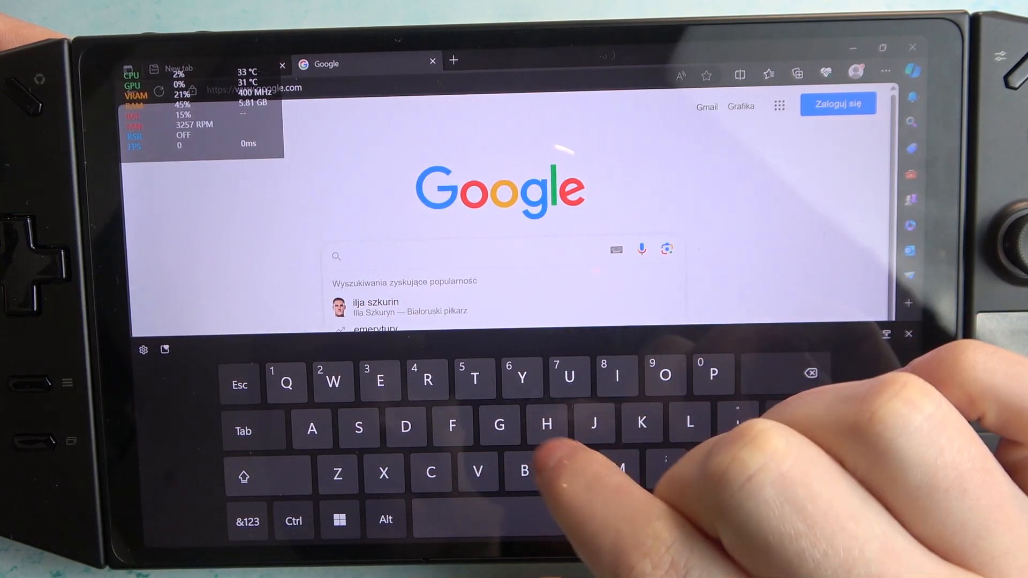
pyautogui.write('Google ch')
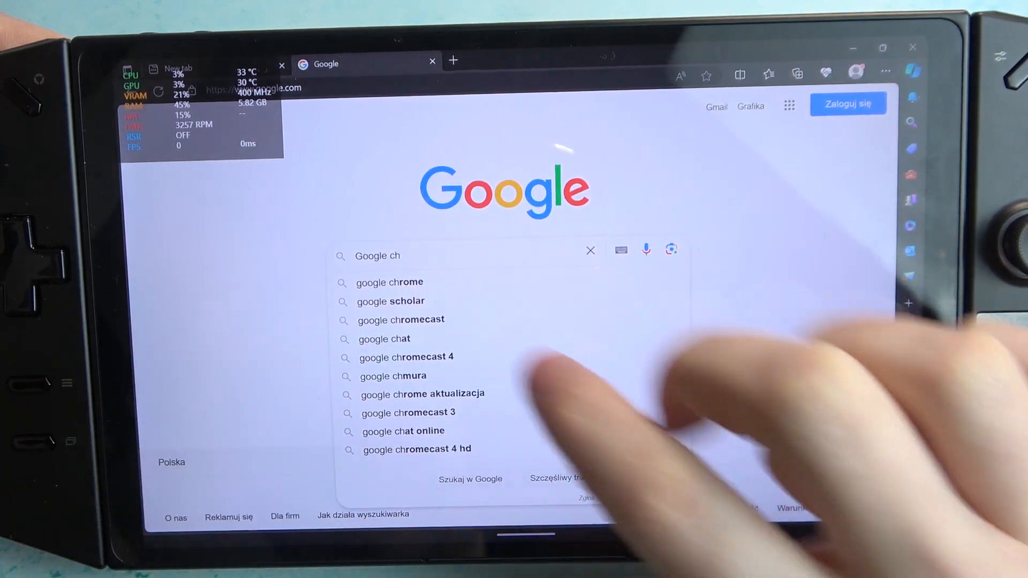
# Choose the "google chrome" suggestion to reach the Chrome download page
pyautogui.click(389, 283)
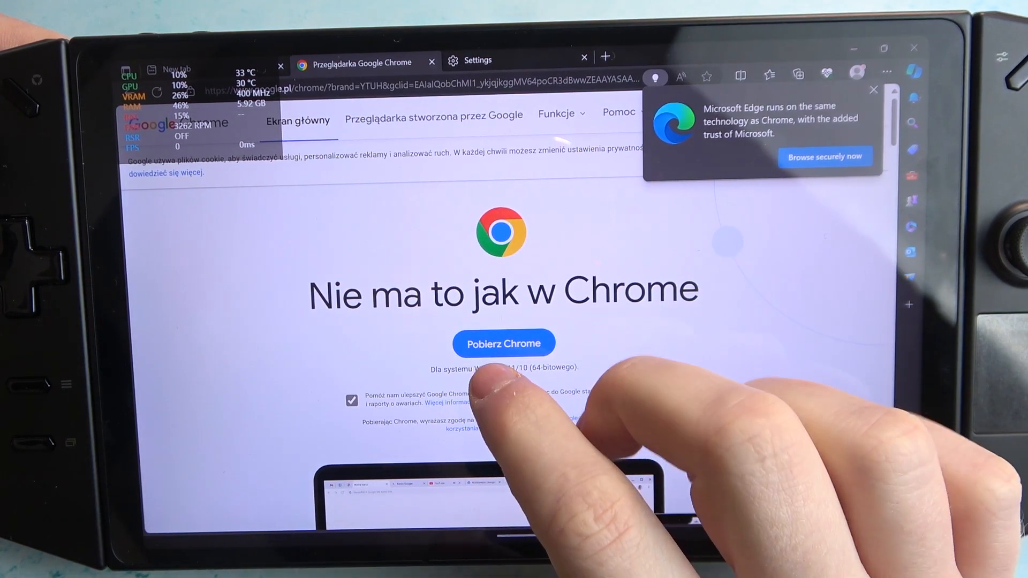
# Download the Chrome installer via Pobierz Chrome and go to Windows Settings from Start
pyautogui.click(502, 342)
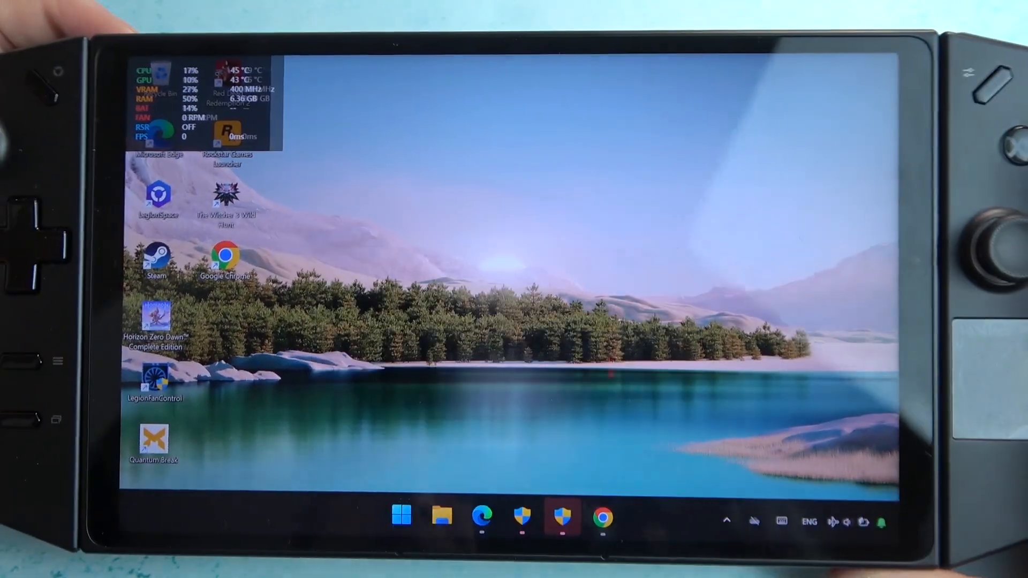
pyautogui.click(401, 515)
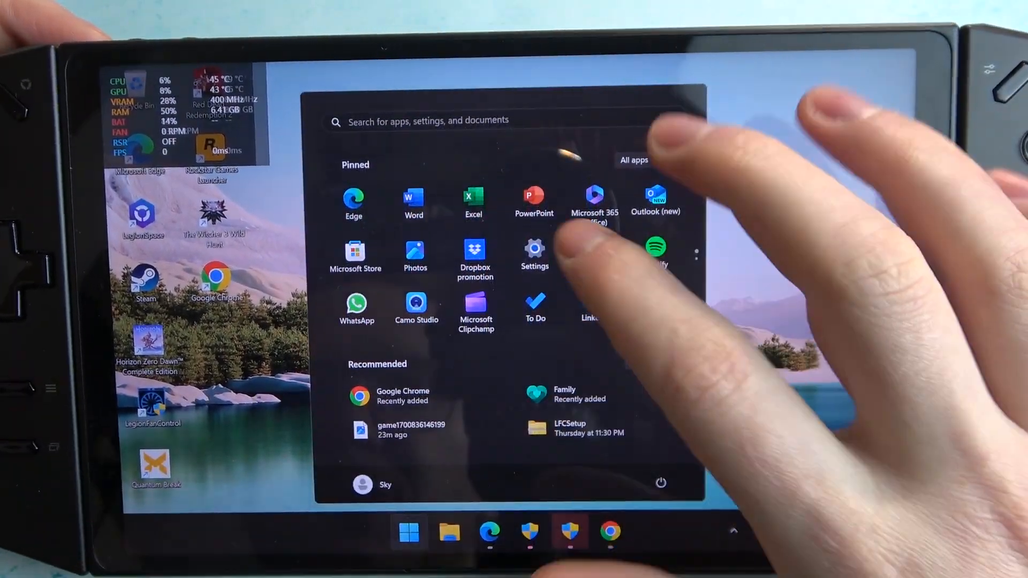
pyautogui.click(535, 251)
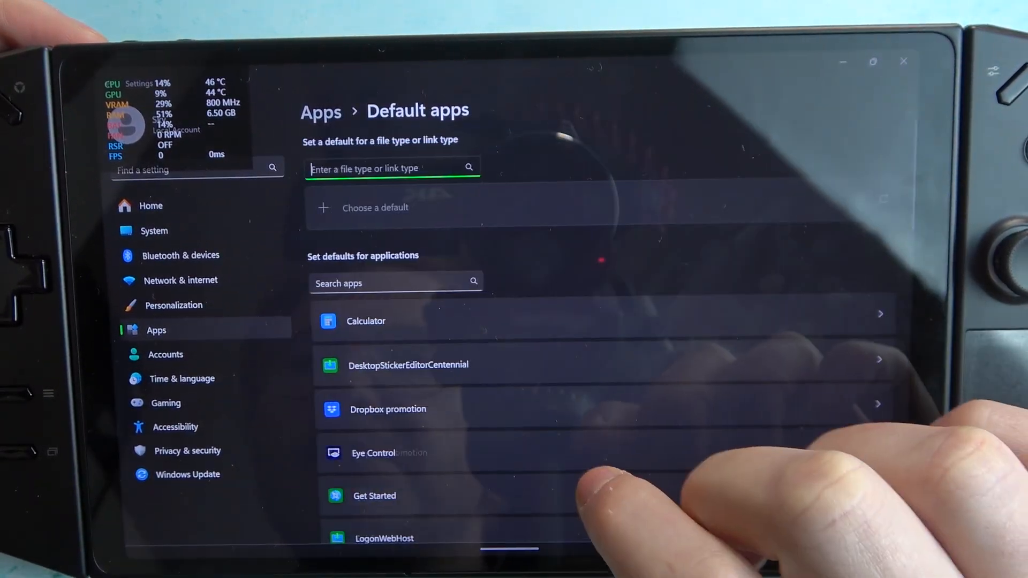
# Filter Default apps for "Chr" and bring up Google Chrome's default settings entry
pyautogui.click(396, 282)
pyautogui.write('Chr')
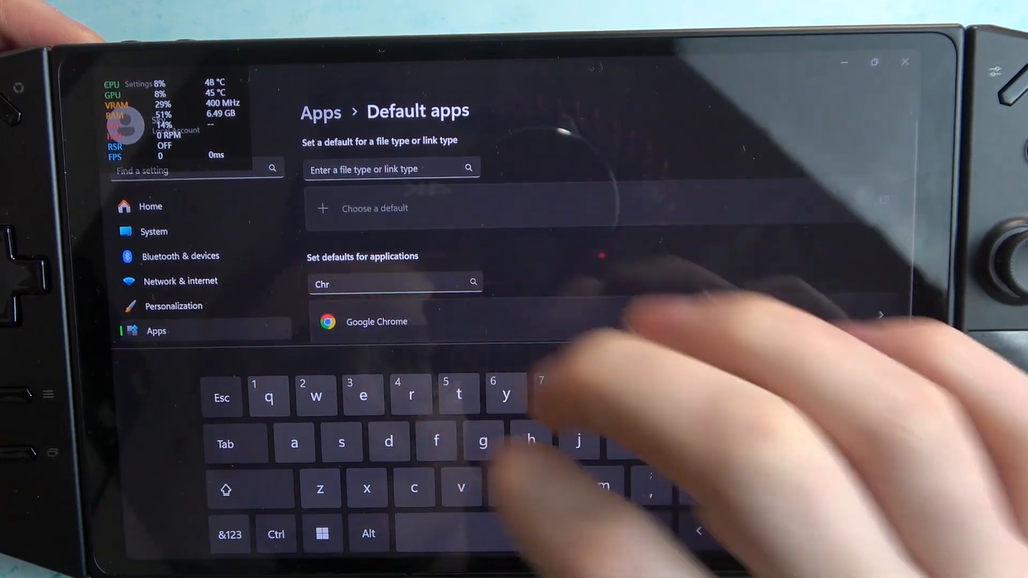
pyautogui.click(376, 321)
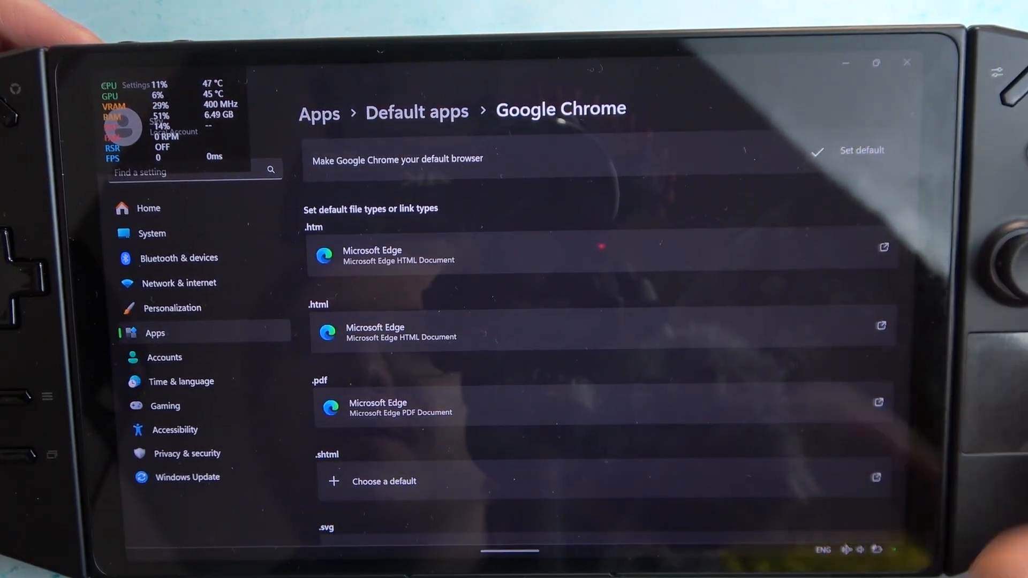